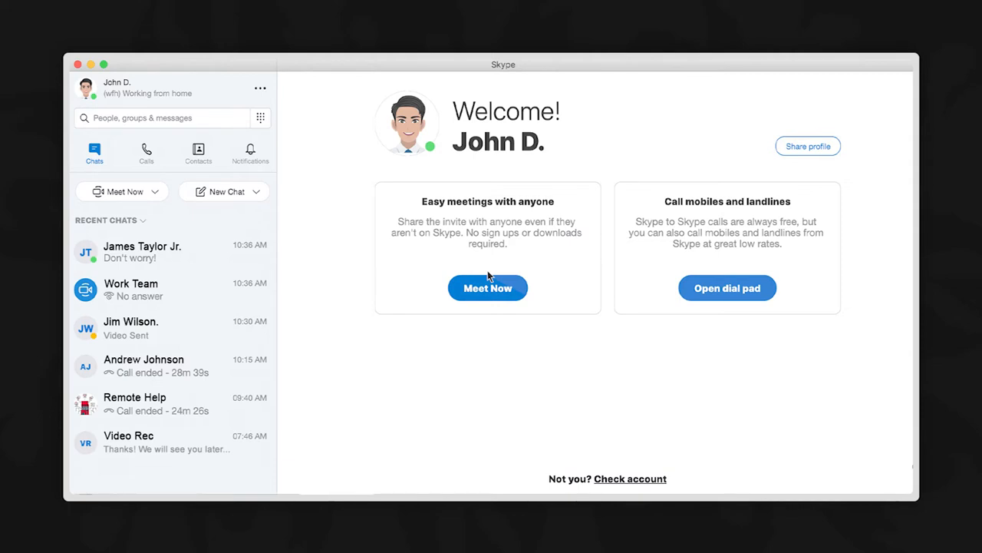
{"action": "left_click", "coordinate": [198, 150]}
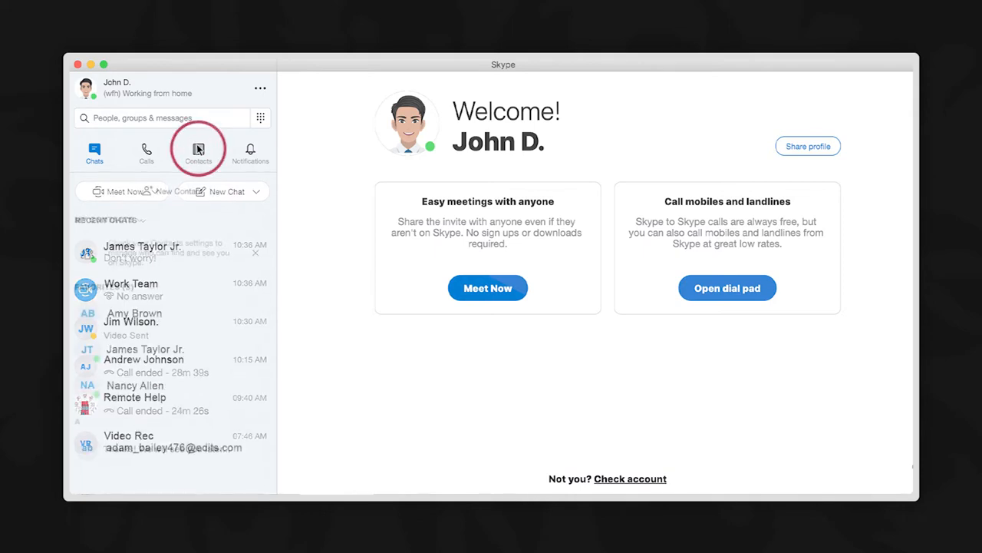
{"action": "left_click", "coordinate": [198, 150]}
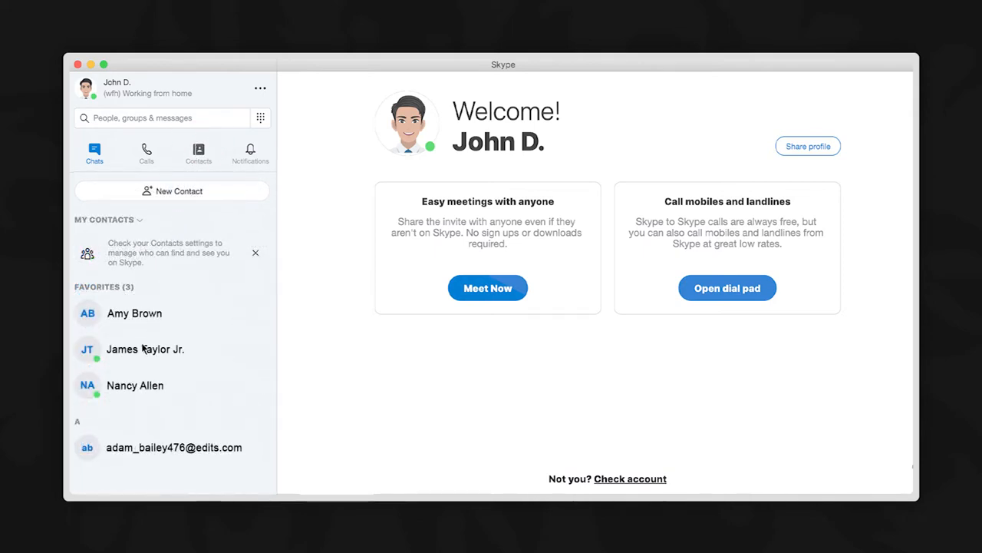
{"action": "left_click", "coordinate": [145, 349]}
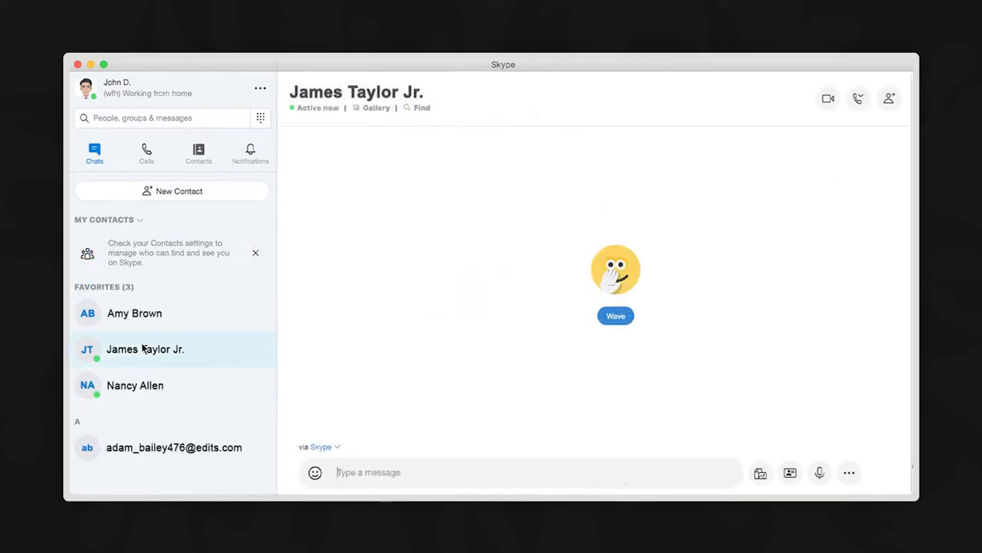
{"action": "mouse_move", "coordinate": [611, 345]}
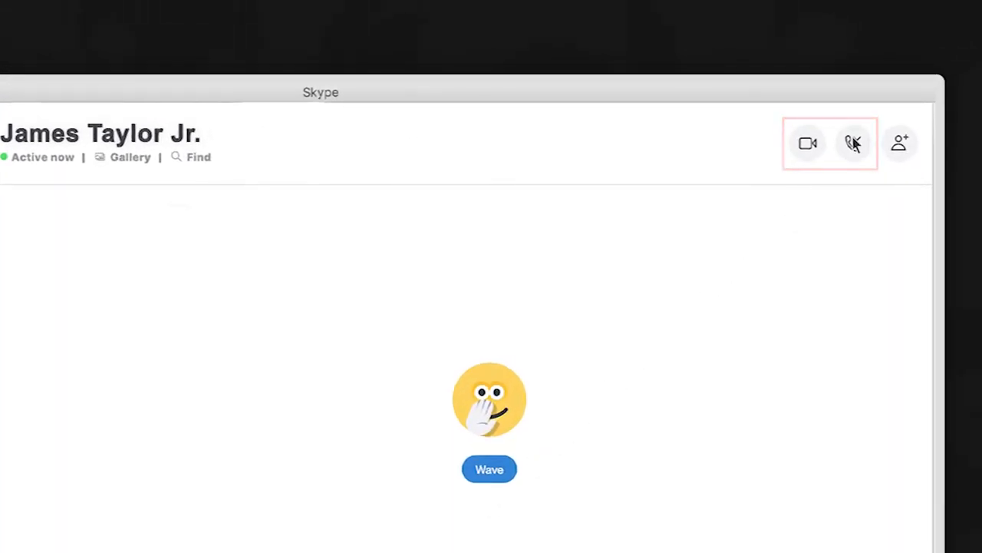
{"action": "left_click", "coordinate": [854, 143]}
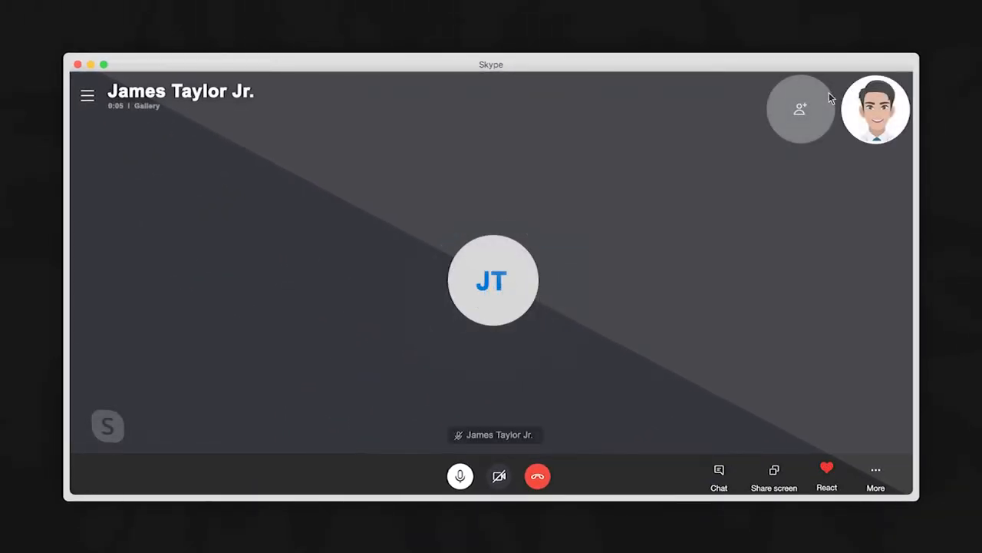
{"action": "mouse_move", "coordinate": [800, 108]}
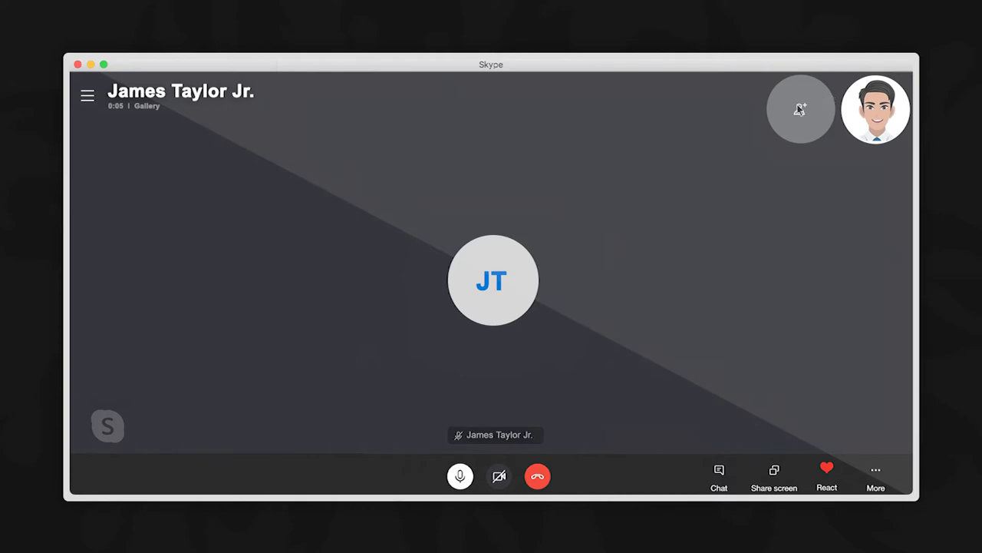
{"action": "left_click", "coordinate": [800, 108]}
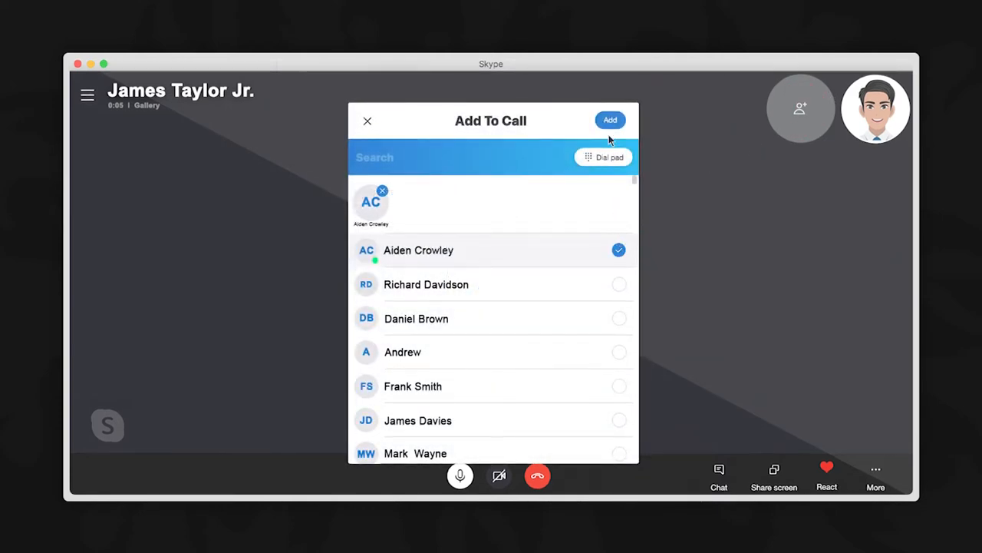
{"action": "left_click", "coordinate": [610, 120]}
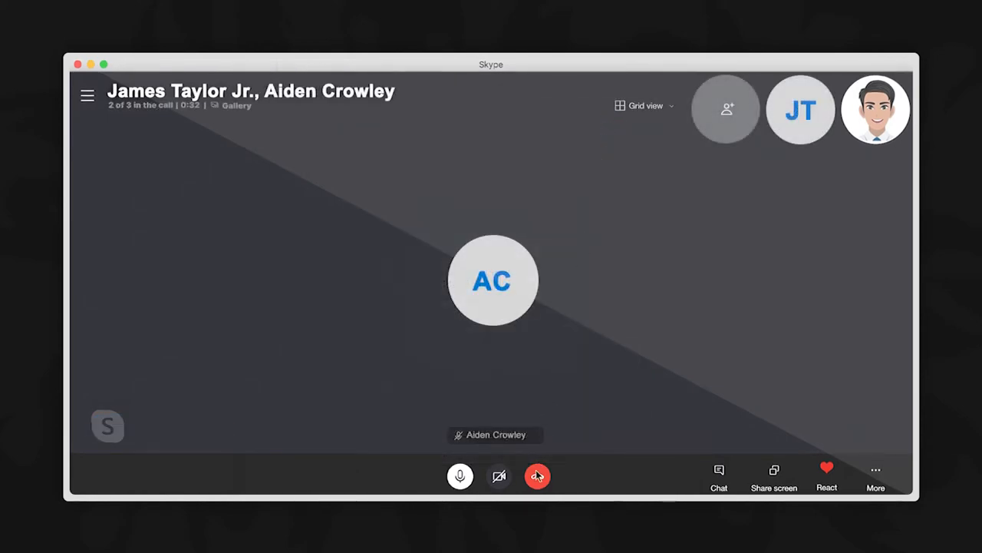
{"action": "left_click", "coordinate": [537, 475]}
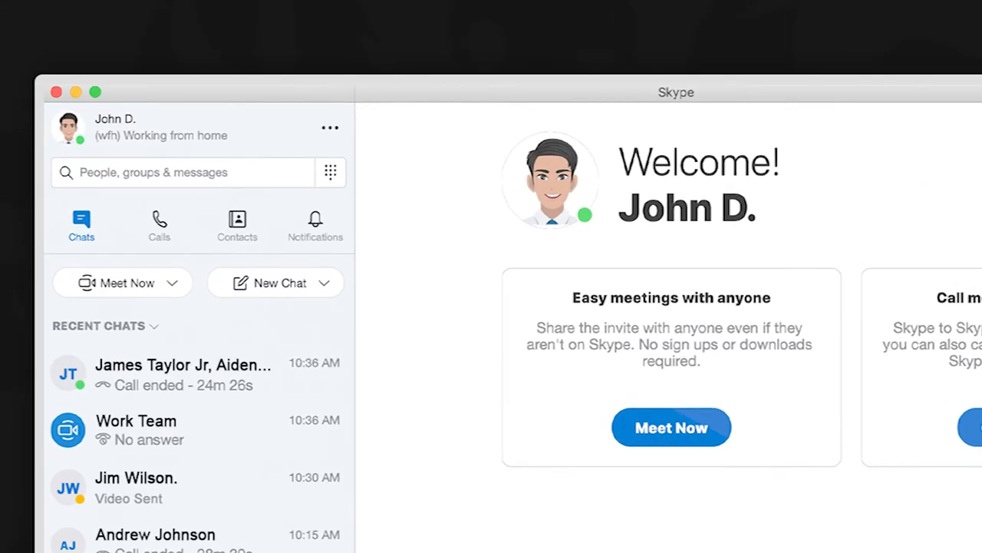
{"action": "mouse_move", "coordinate": [330, 170]}
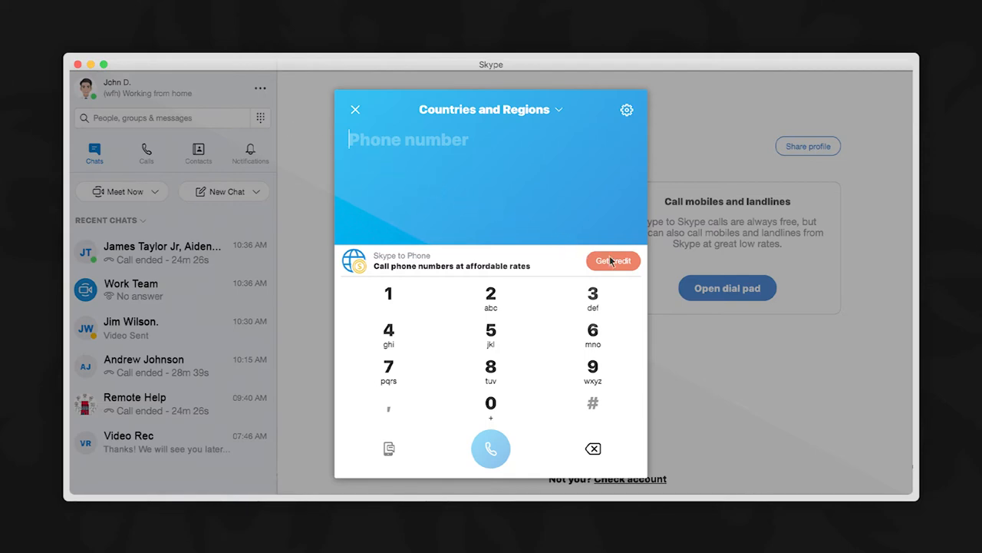
Browse the Skype Credit amounts and calling subscription plans from the dial pad
{"action": "left_click", "coordinate": [614, 261]}
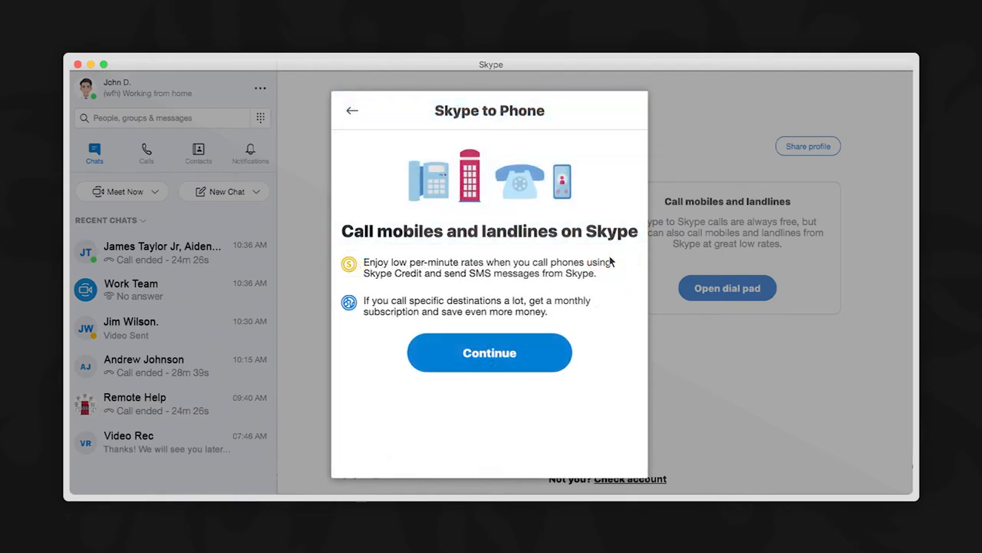
{"action": "mouse_move", "coordinate": [490, 342]}
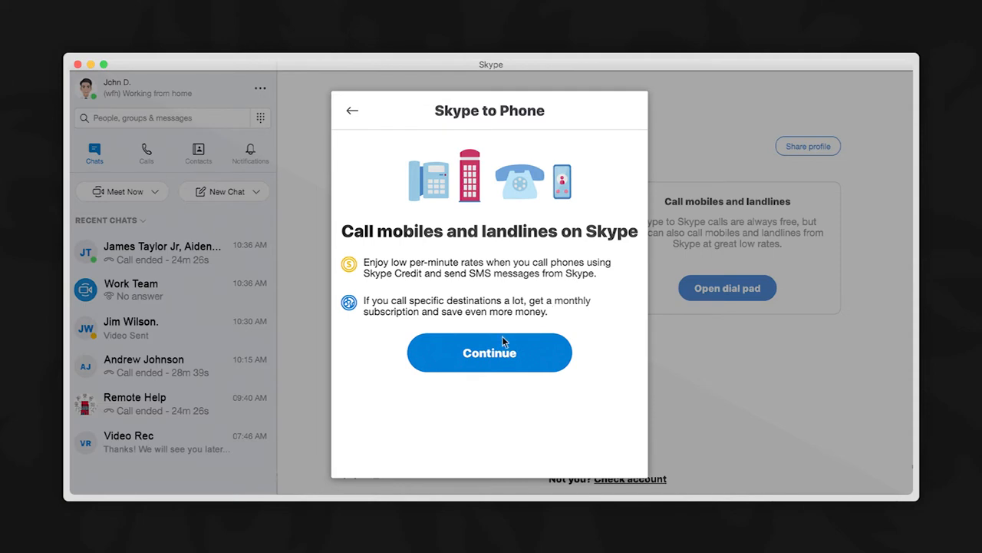
{"action": "left_click", "coordinate": [490, 352]}
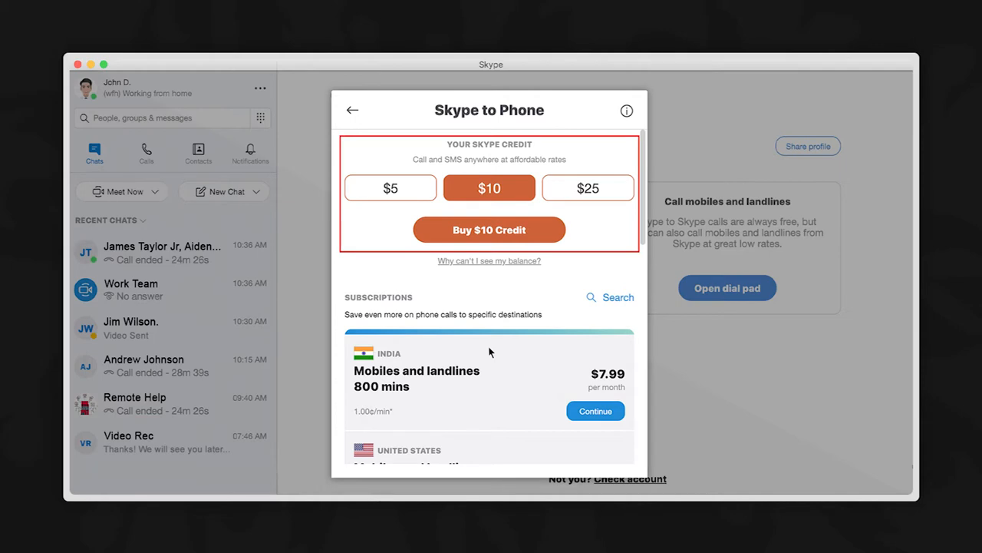
{"action": "scroll", "scroll_direction": "down", "scroll_amount": 3}
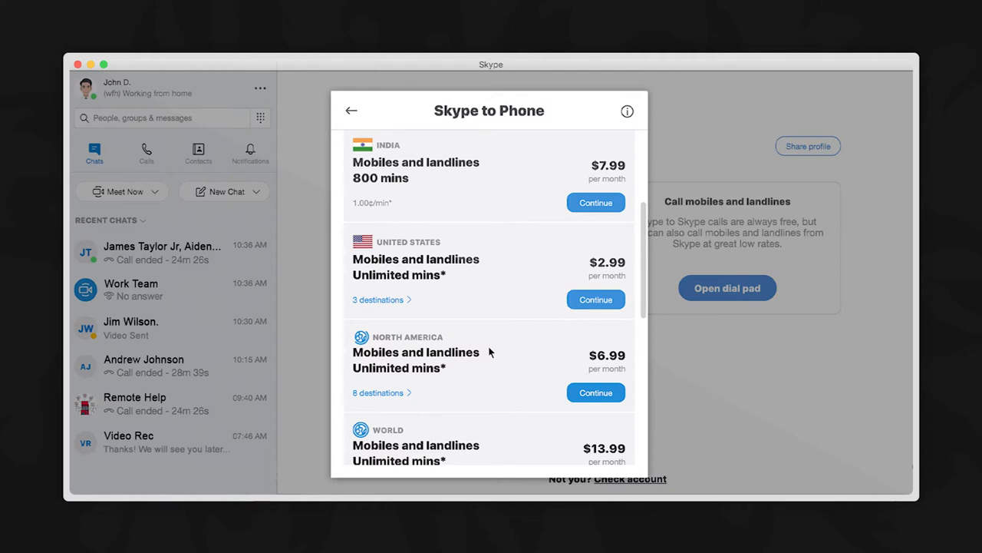
{"action": "mouse_move", "coordinate": [373, 151]}
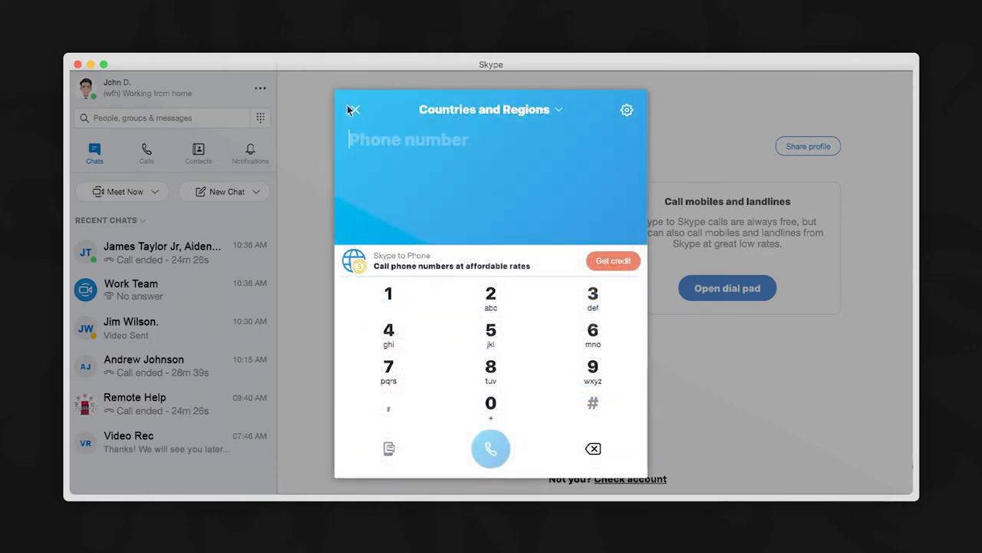
{"action": "mouse_move", "coordinate": [389, 448]}
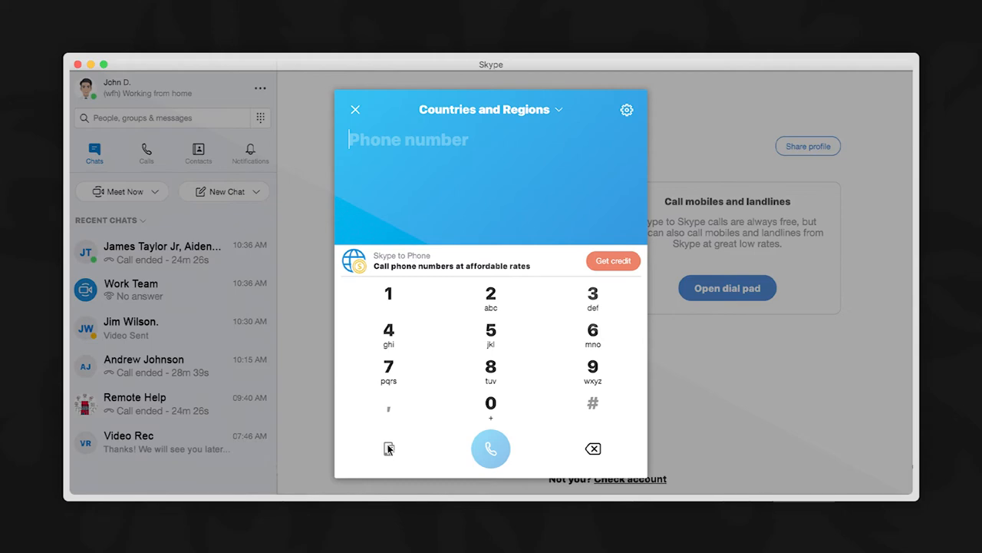
{"action": "type", "text": "1234567890"}
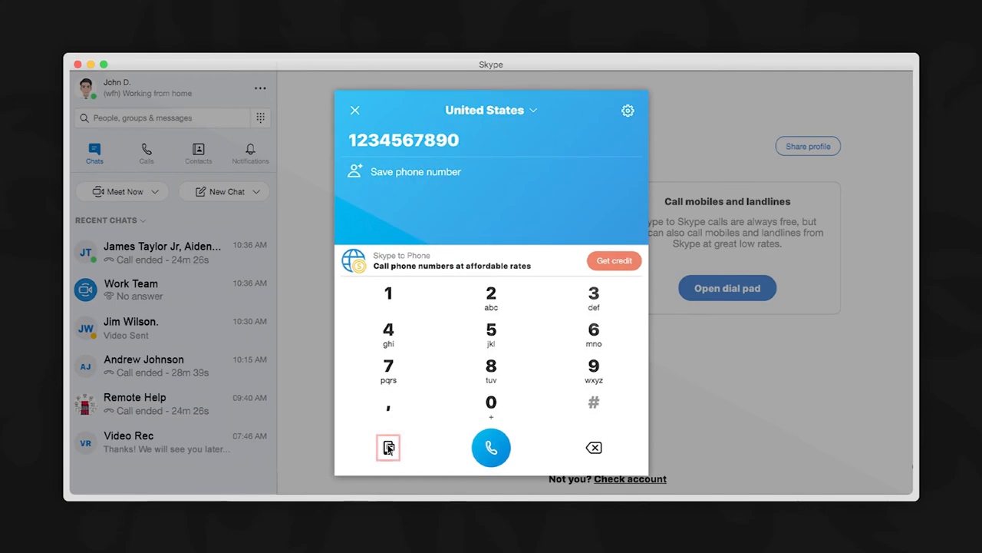
{"action": "left_click", "coordinate": [388, 447]}
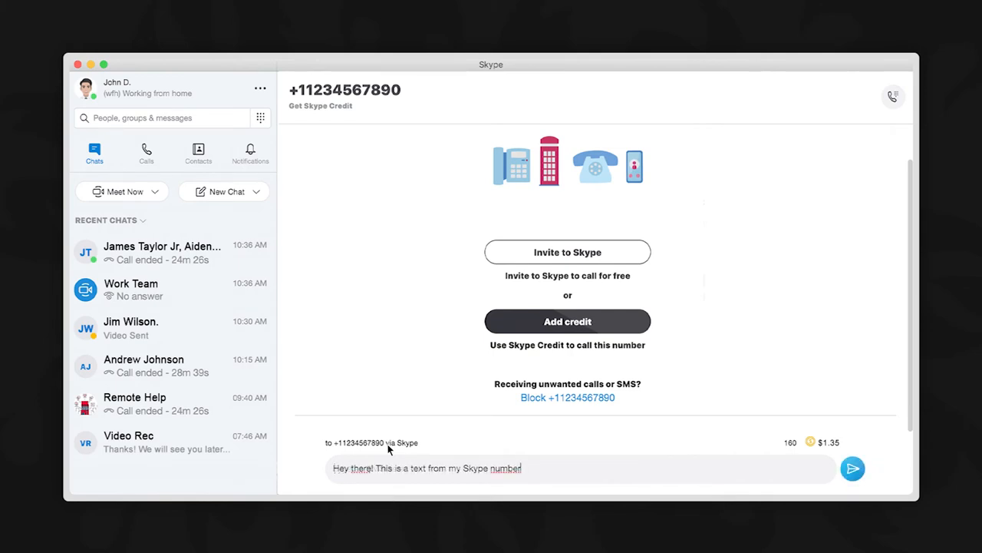
{"action": "mouse_move", "coordinate": [624, 459]}
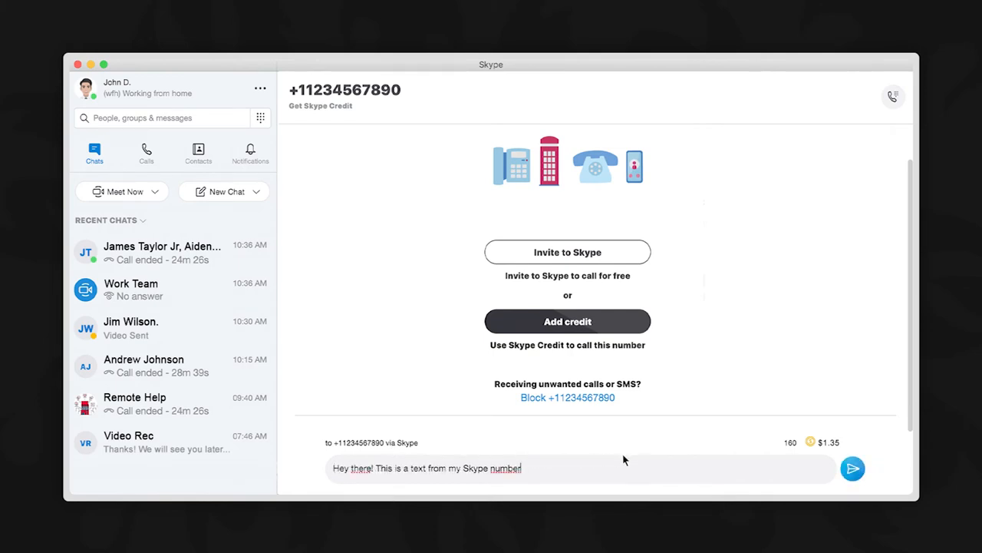
{"action": "left_click", "coordinate": [852, 468]}
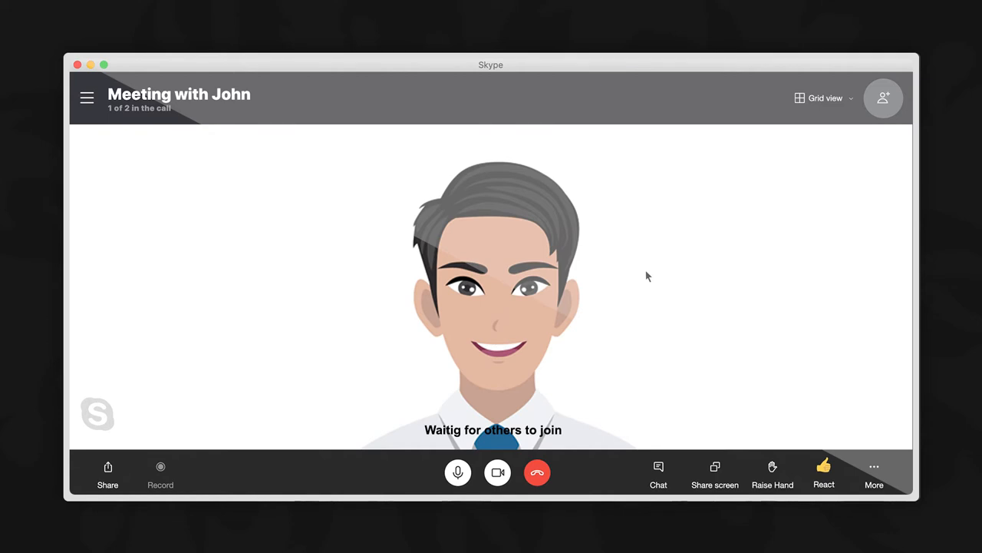
Leave the waiting meeting and host a new one from the Meet Now menu
{"action": "left_click", "coordinate": [537, 472]}
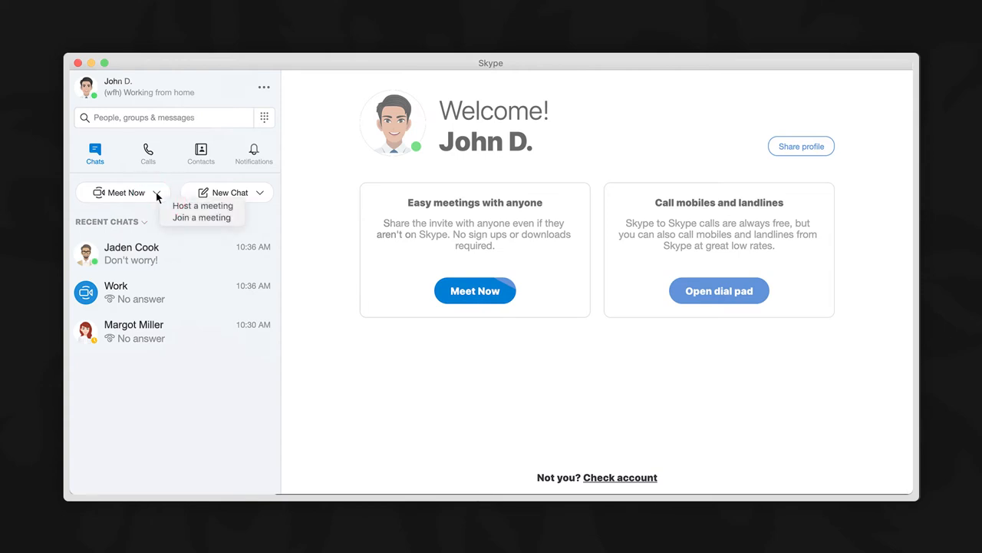
{"action": "left_click", "coordinate": [203, 206]}
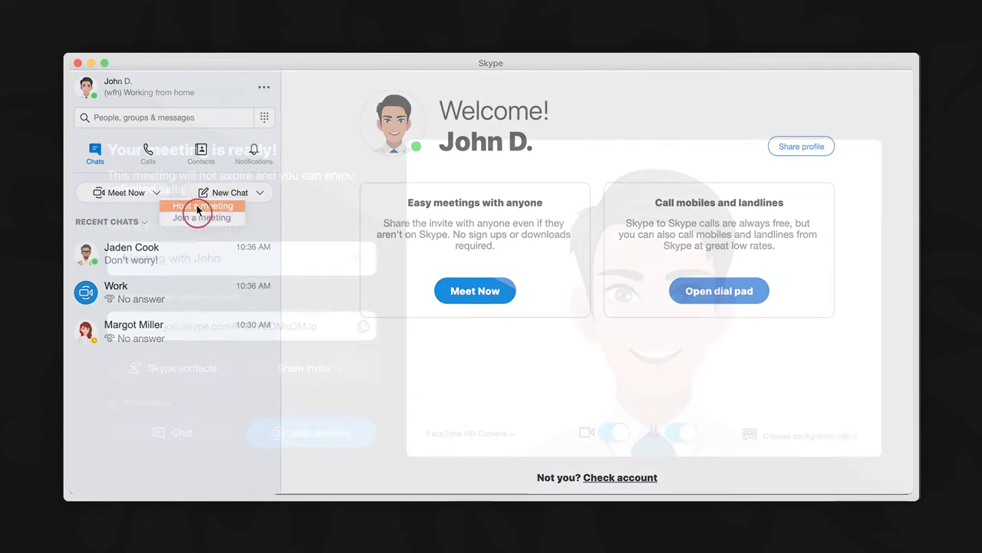
{"action": "left_click", "coordinate": [201, 205]}
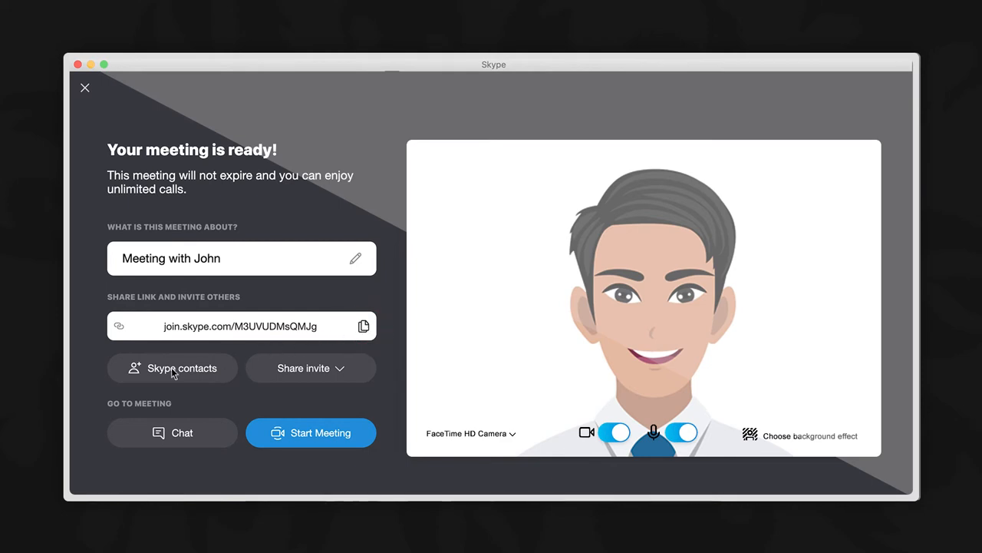
{"action": "left_click", "coordinate": [172, 367]}
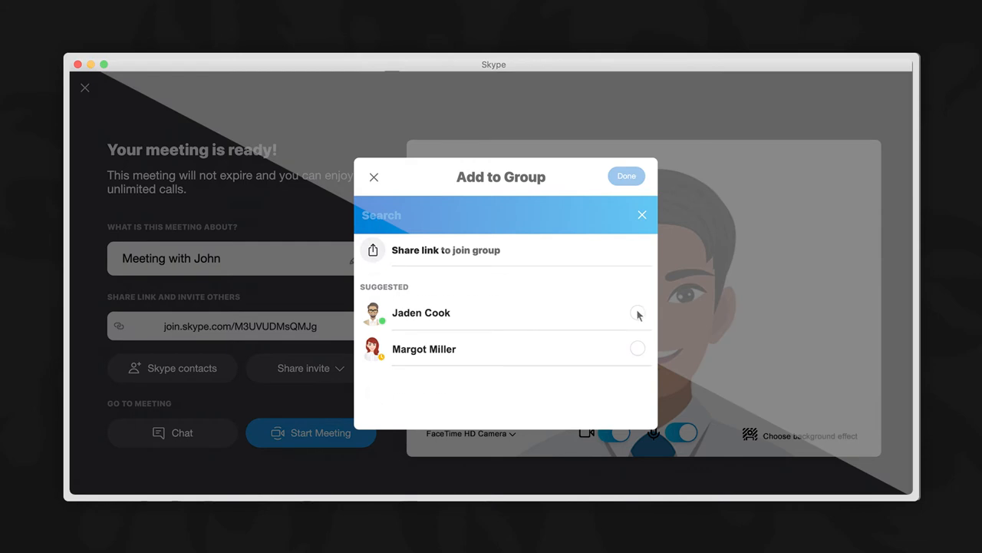
{"action": "left_click", "coordinate": [638, 313]}
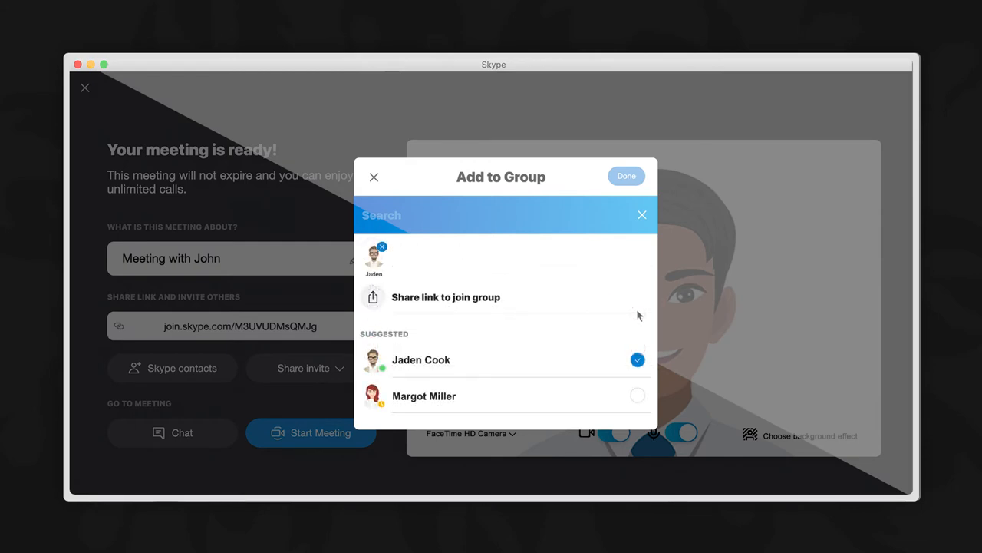
{"action": "left_click", "coordinate": [626, 176]}
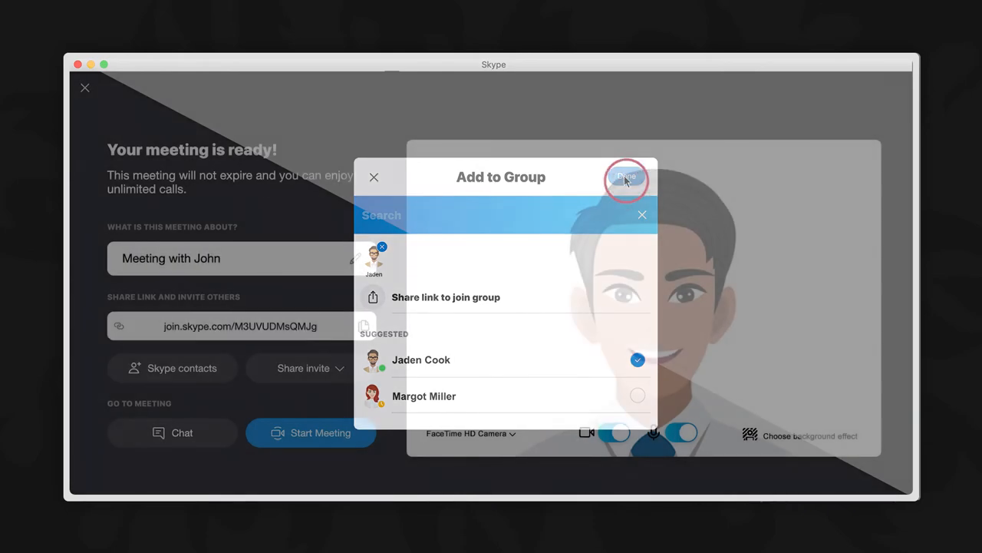
{"action": "left_click", "coordinate": [626, 177]}
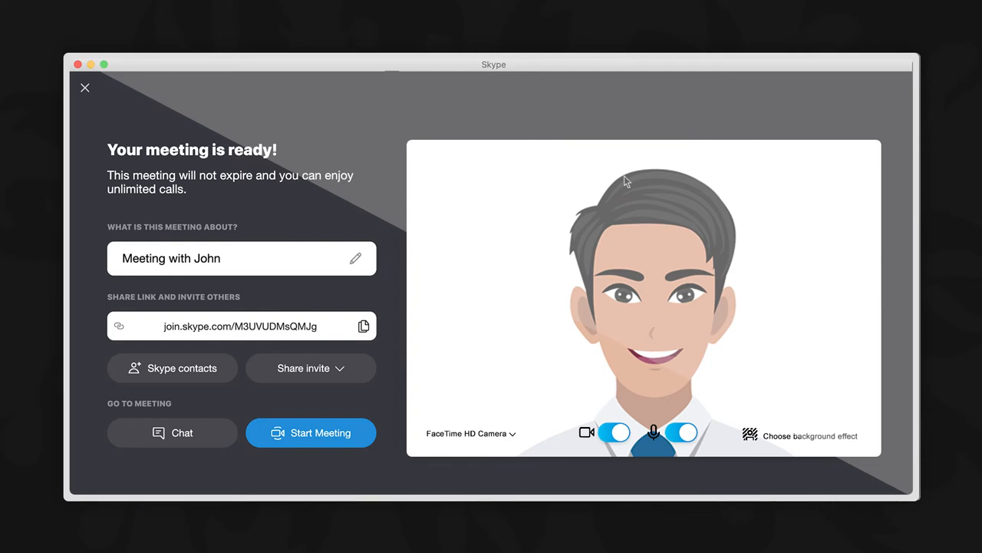
Share the meeting invite through Gmail and send the email
{"action": "left_click", "coordinate": [310, 368]}
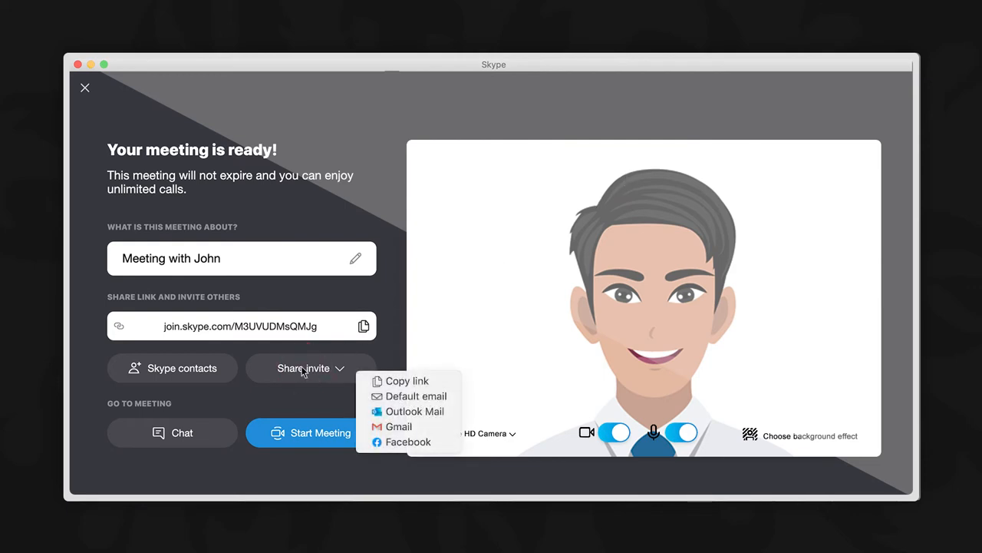
{"action": "left_click", "coordinate": [397, 427]}
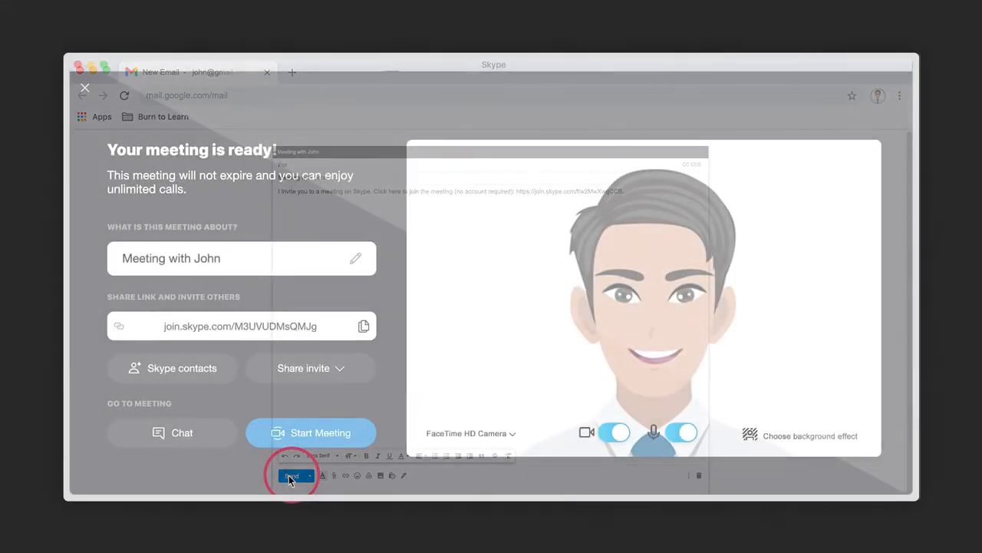
{"action": "left_click", "coordinate": [291, 475]}
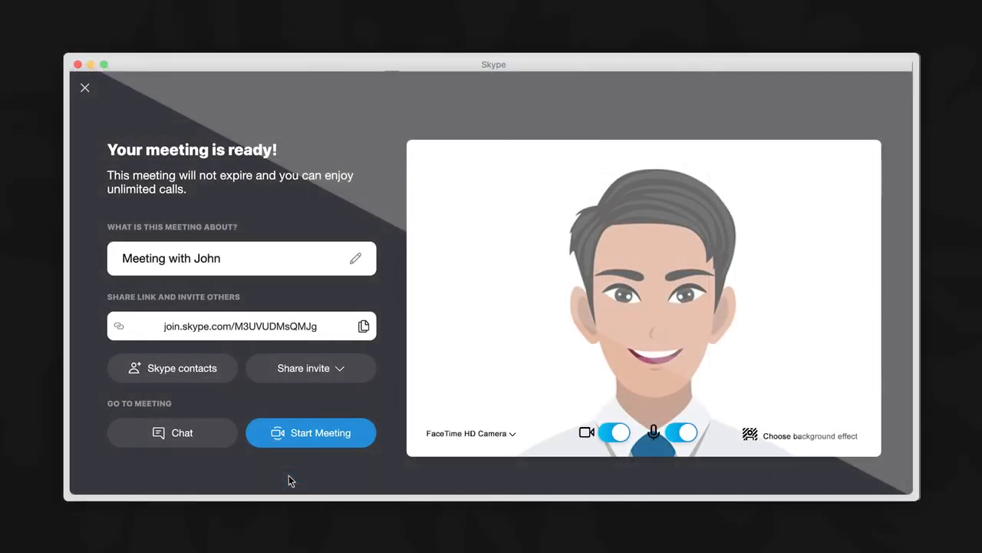
{"action": "left_click", "coordinate": [311, 432]}
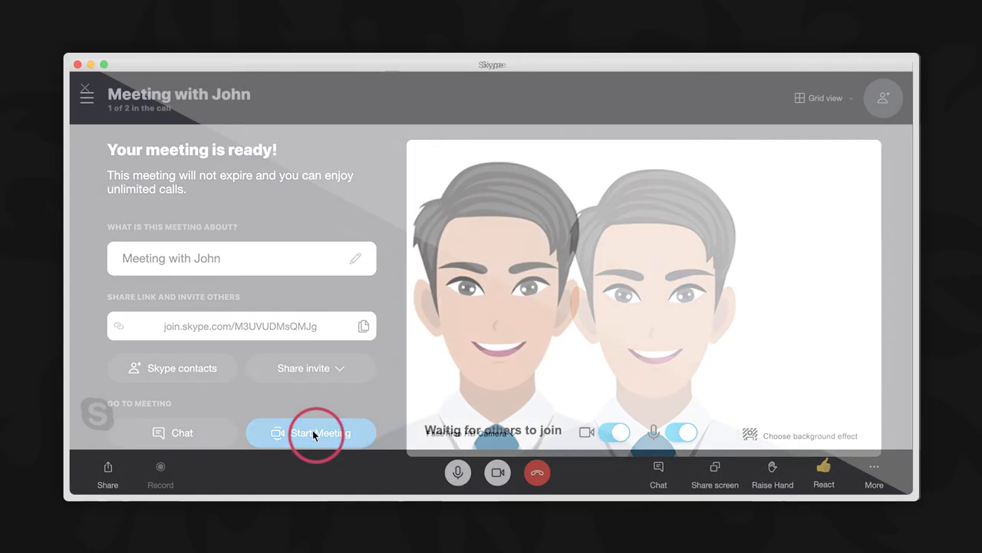
Start the meeting with John and show the in-call Share invite options
{"action": "left_click", "coordinate": [310, 432]}
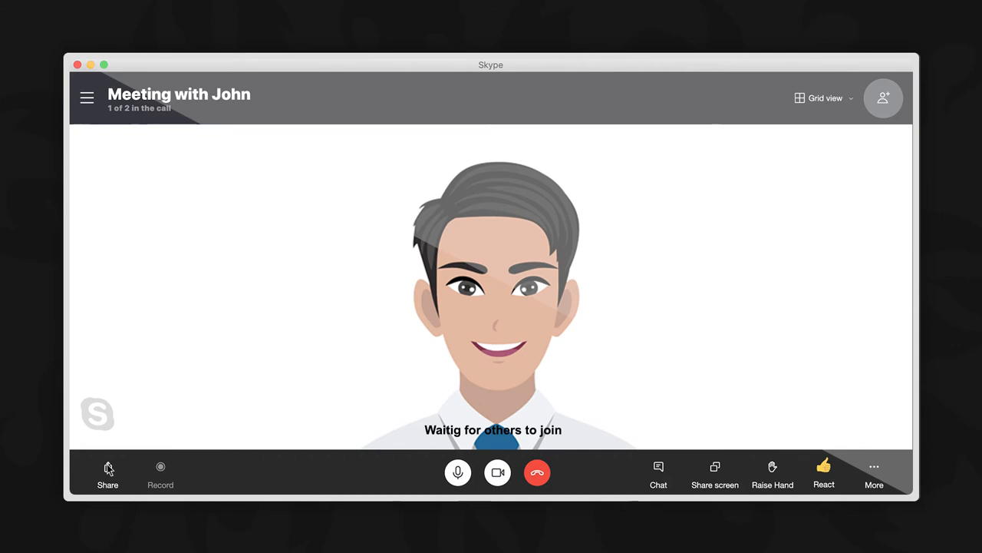
{"action": "left_click", "coordinate": [108, 474]}
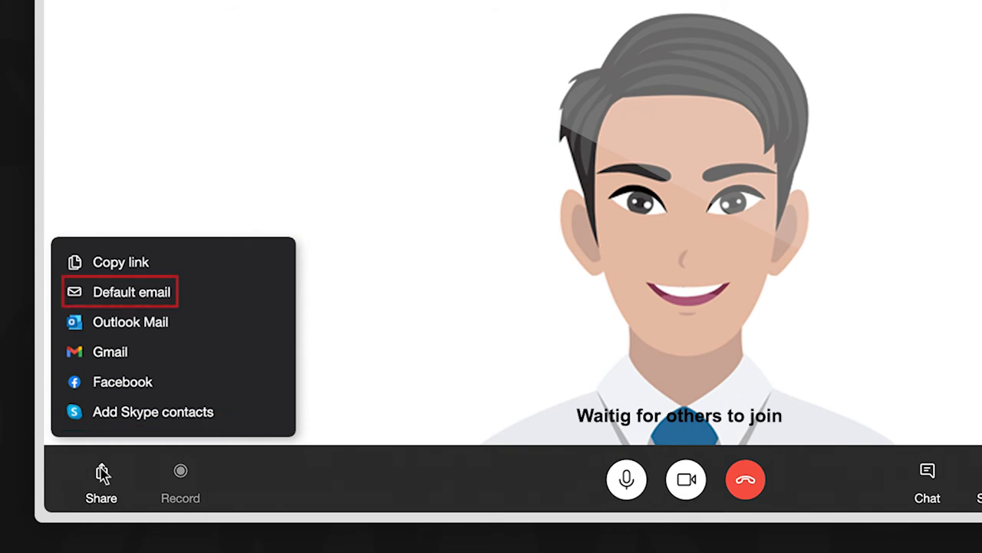
{"action": "mouse_move", "coordinate": [130, 321]}
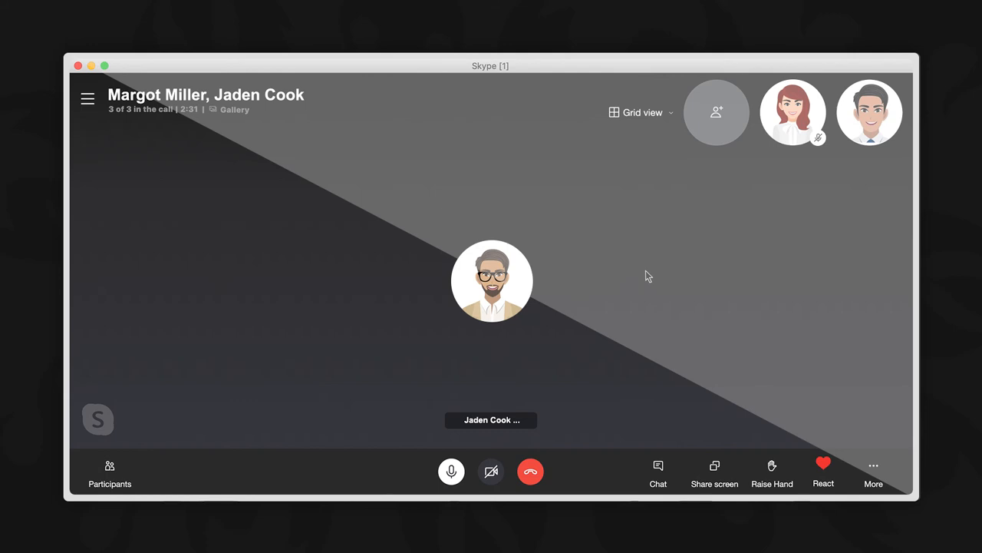
{"action": "left_click", "coordinate": [772, 468]}
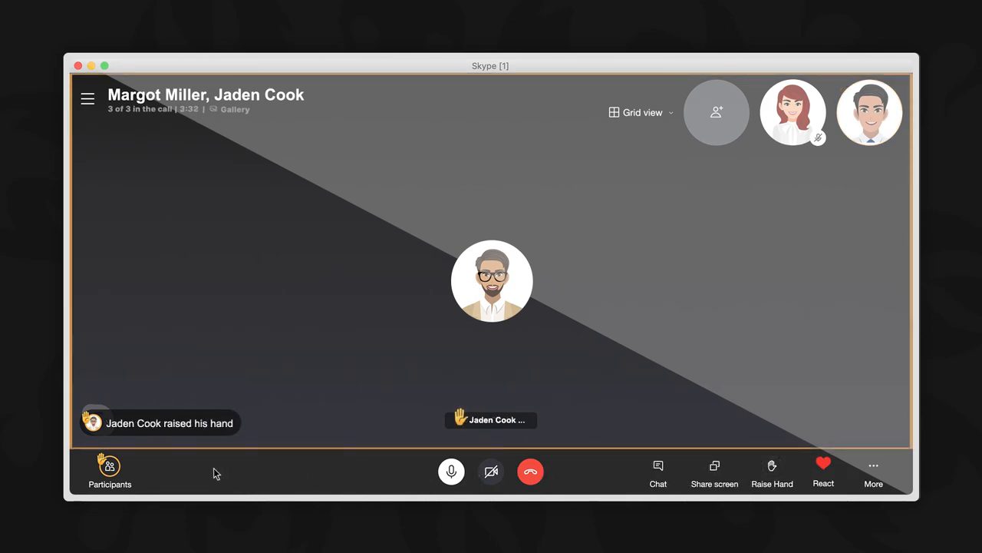
{"action": "left_click", "coordinate": [110, 471]}
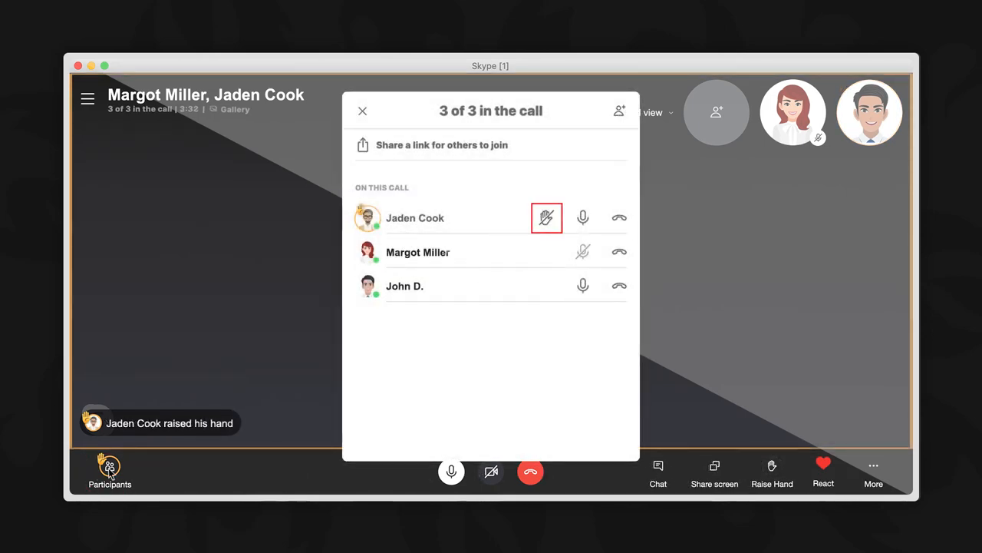
{"action": "left_click", "coordinate": [362, 111]}
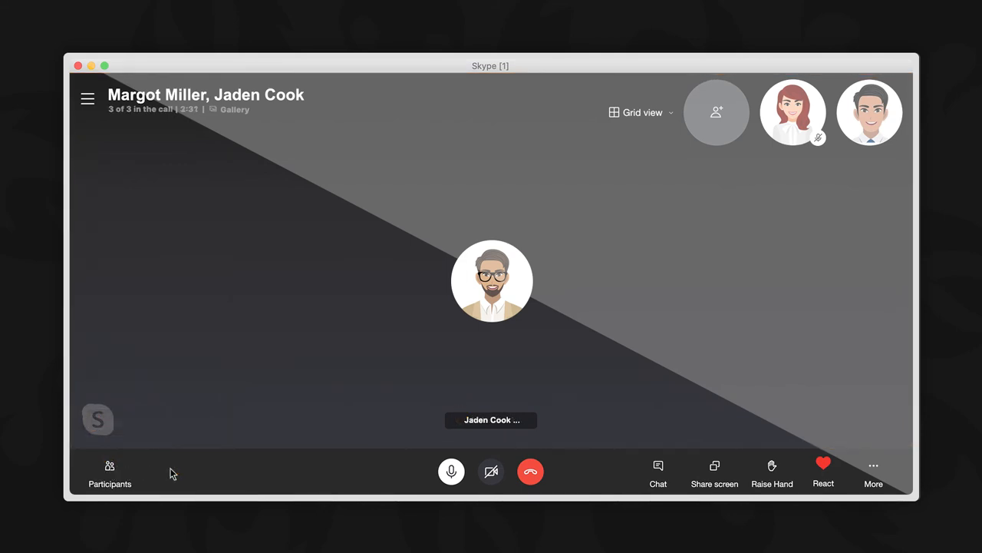
Toggle your own hand with Raise Hand and Lower Hand, ending lowered
{"action": "left_click", "coordinate": [772, 472]}
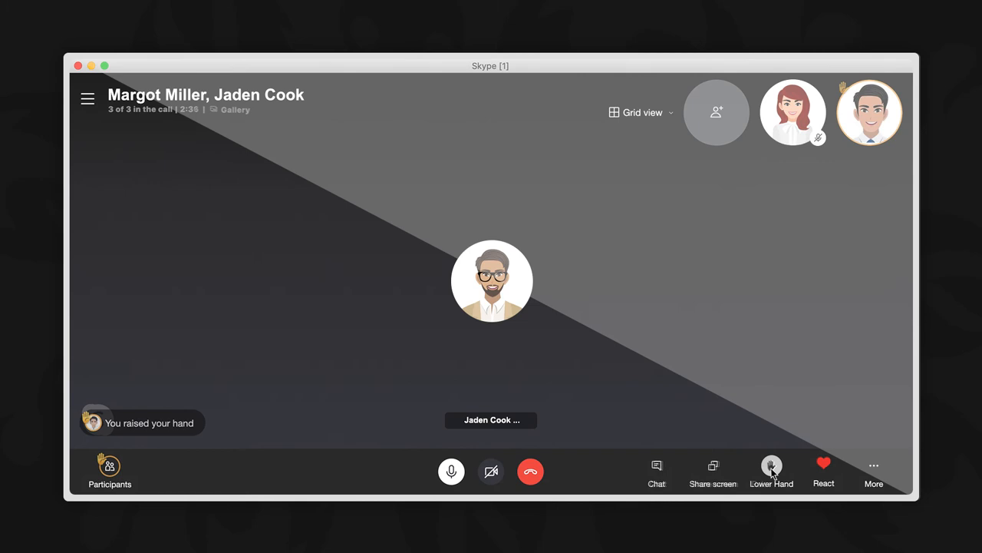
{"action": "left_click", "coordinate": [771, 471]}
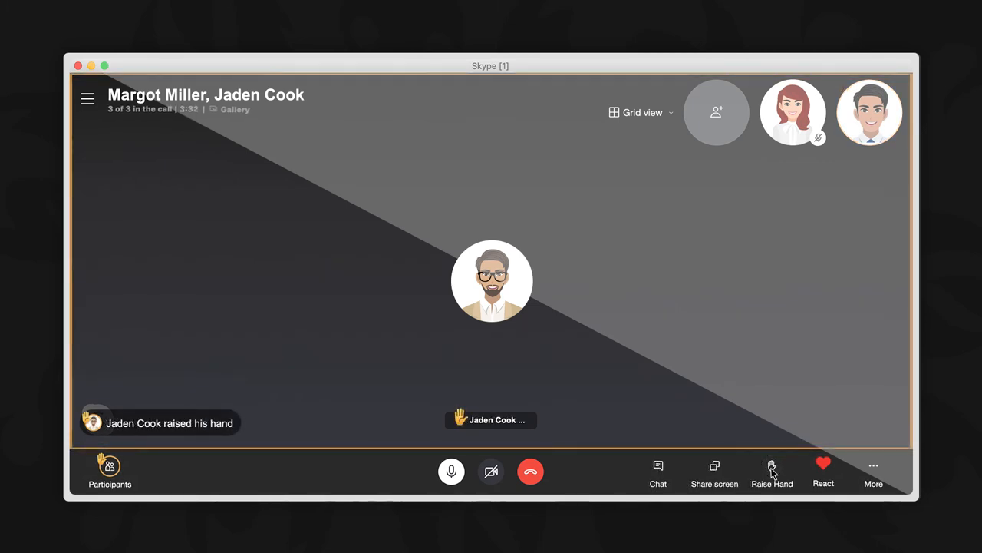
{"action": "left_click", "coordinate": [772, 471]}
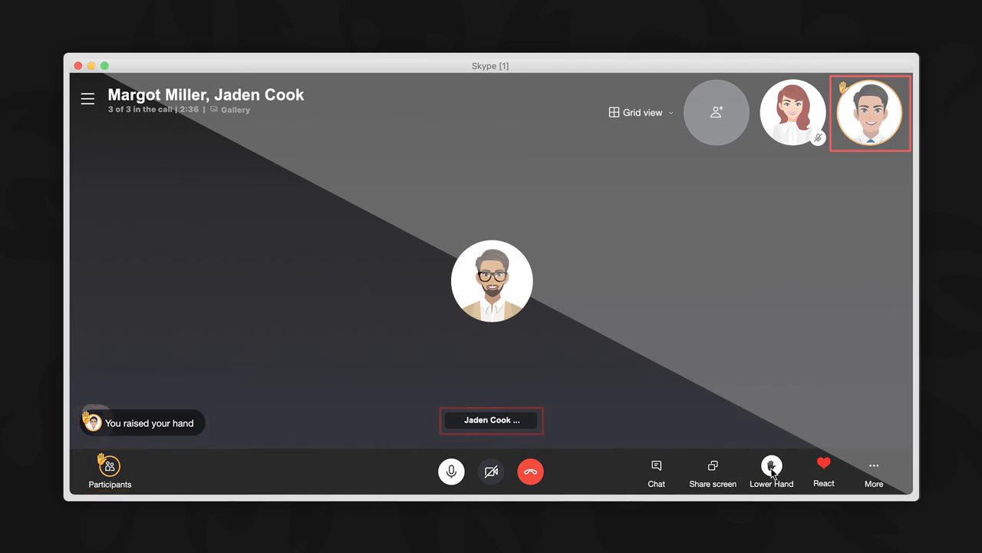
{"action": "left_click", "coordinate": [771, 468]}
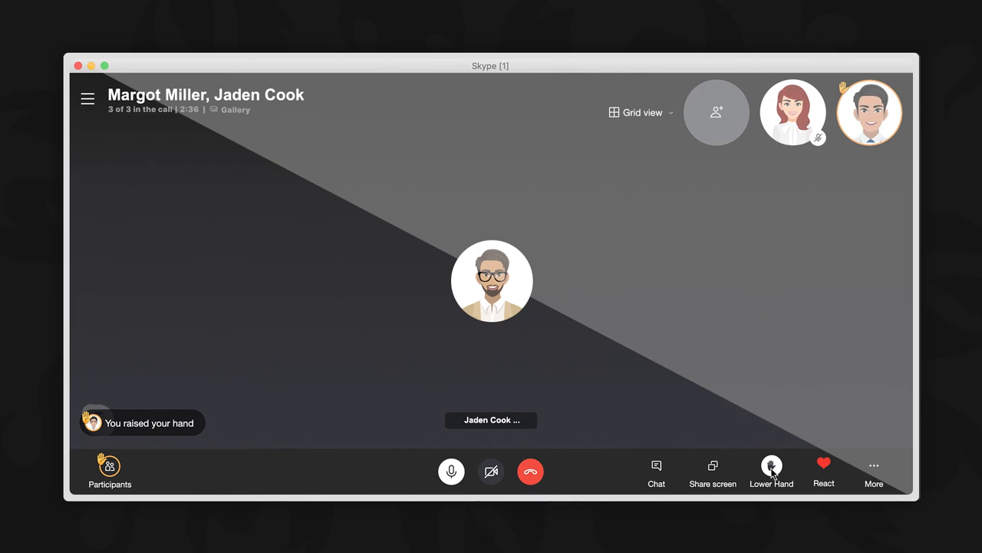
{"action": "left_click", "coordinate": [771, 471]}
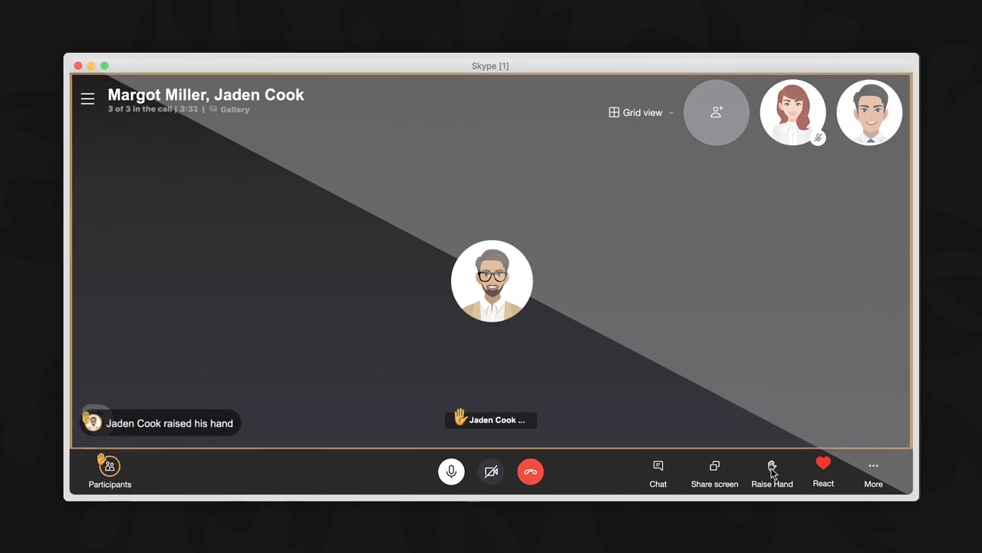
{"action": "mouse_move", "coordinate": [551, 431]}
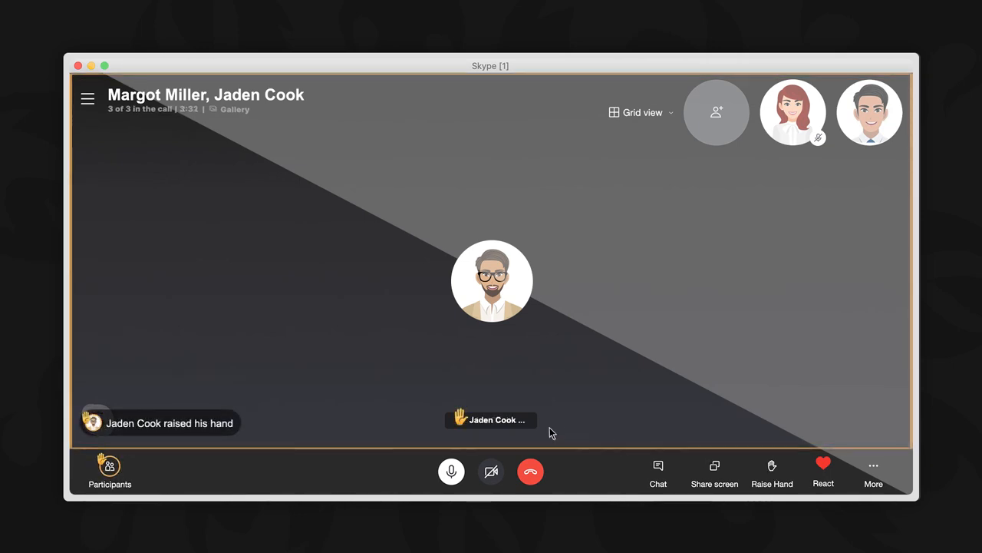
{"action": "left_click", "coordinate": [491, 419]}
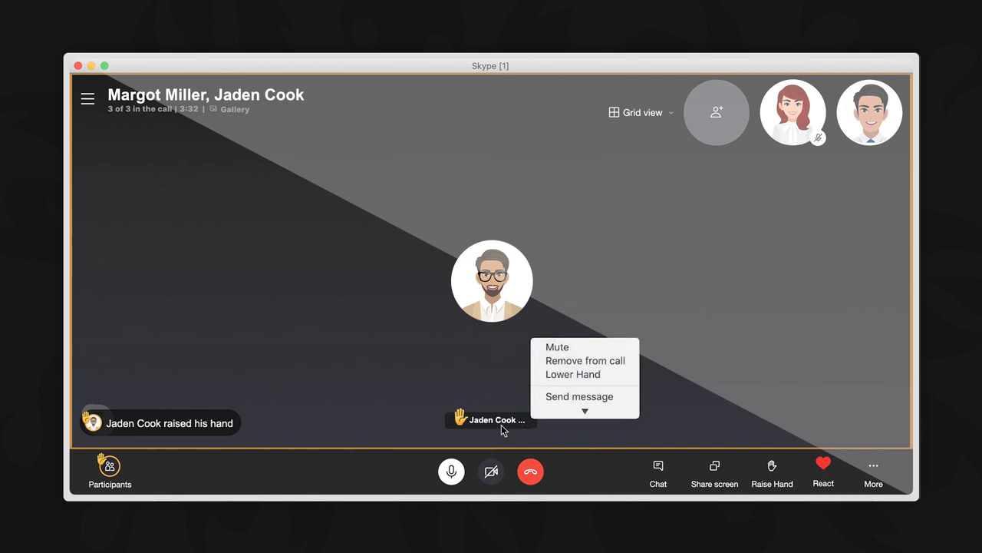
{"action": "left_click", "coordinate": [110, 471]}
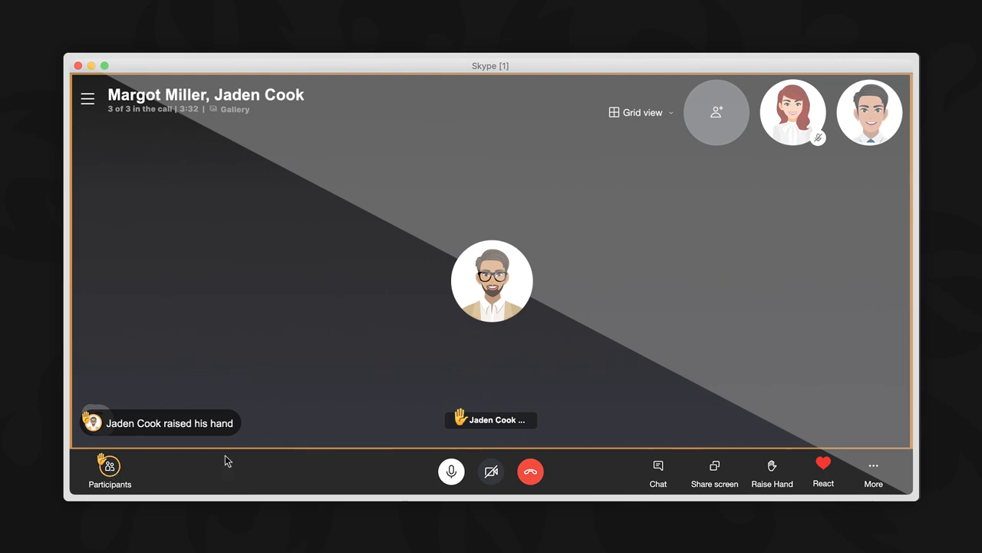
{"action": "left_click", "coordinate": [491, 419]}
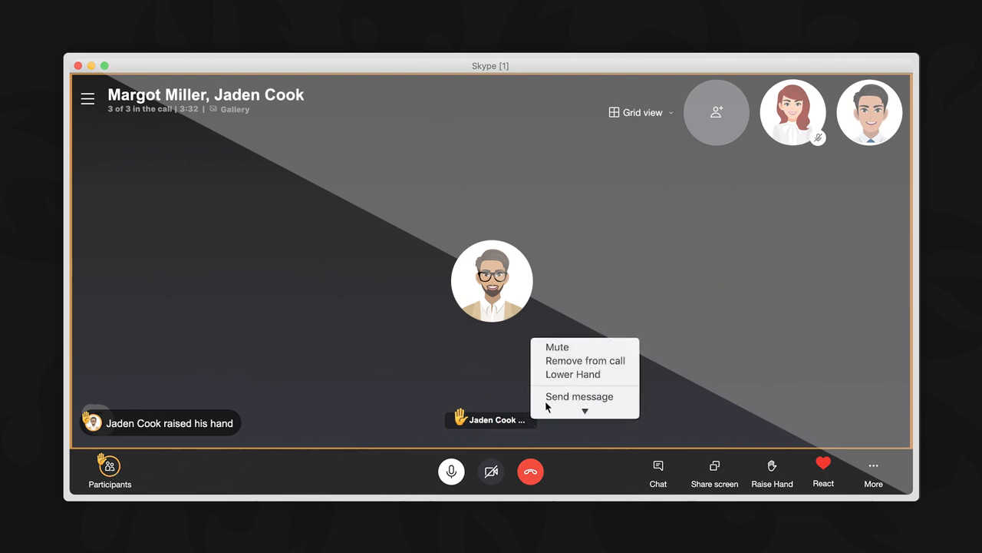
{"action": "left_click", "coordinate": [572, 374]}
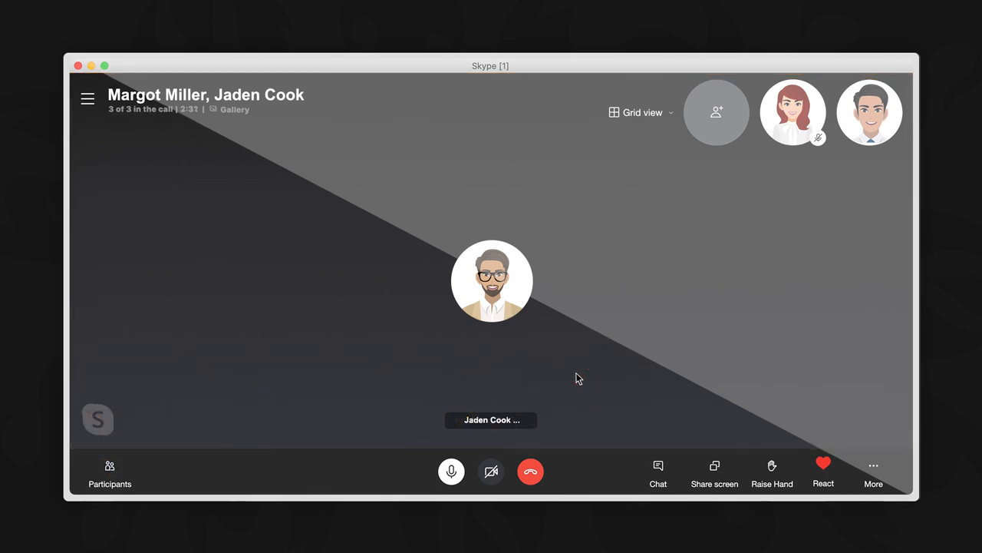